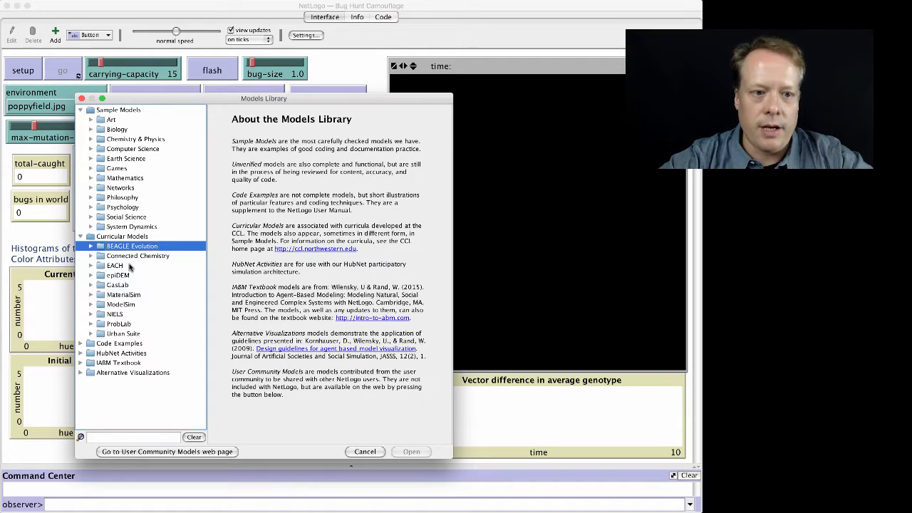
mouse_move(166, 322)
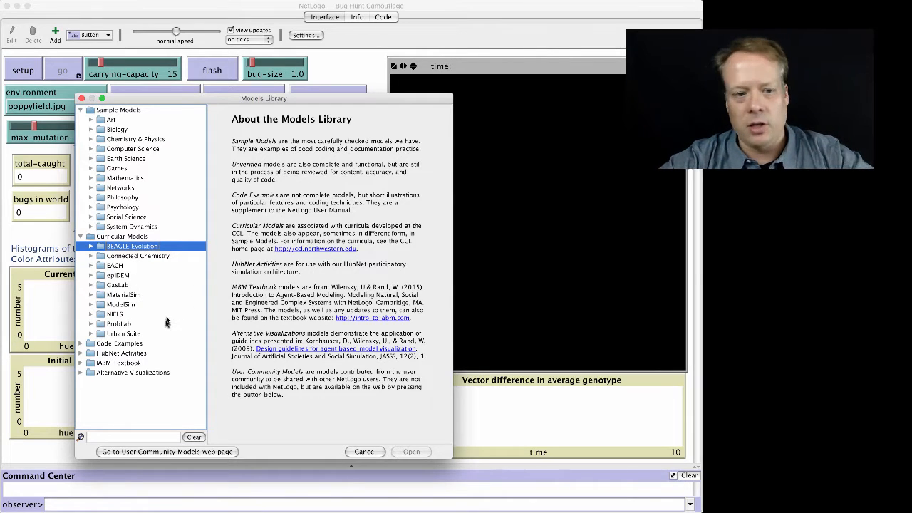
mouse_move(317, 394)
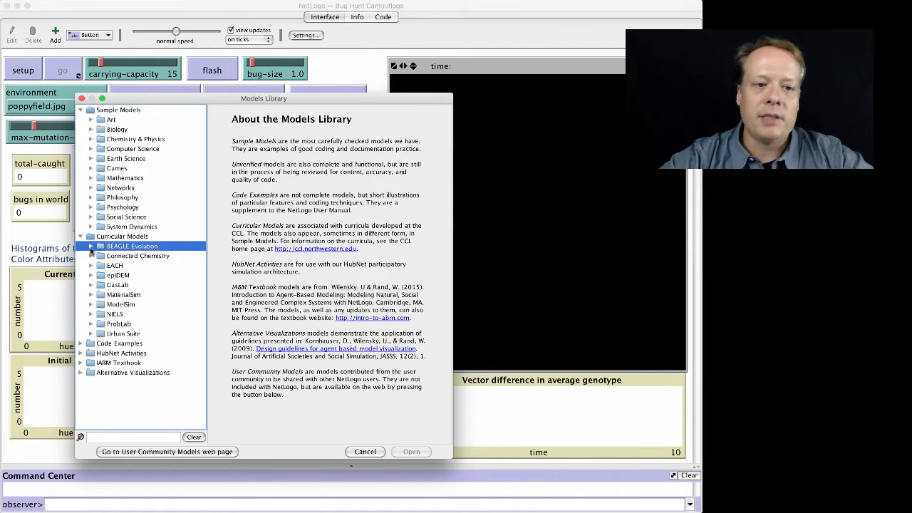
Open Bug Hunt Camouflage from the BEAGLE Evolution curricular models.
left_click(91, 246)
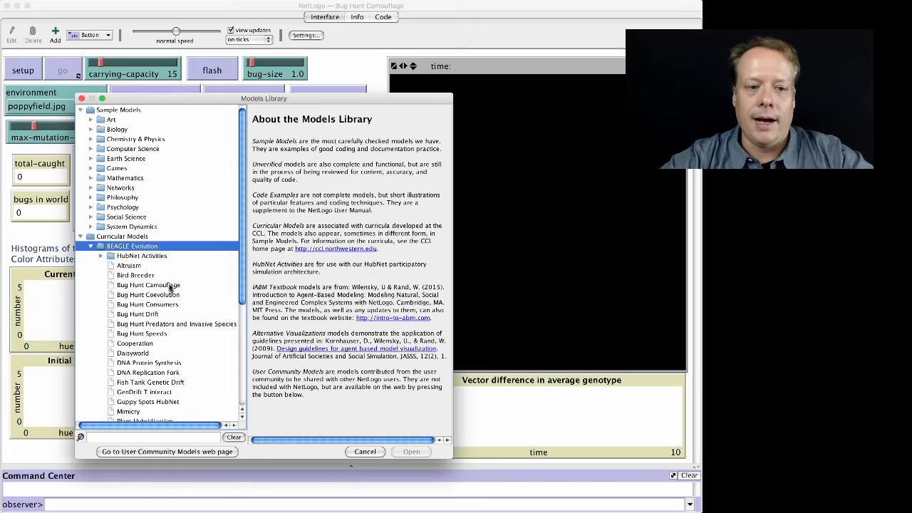
left_click(149, 285)
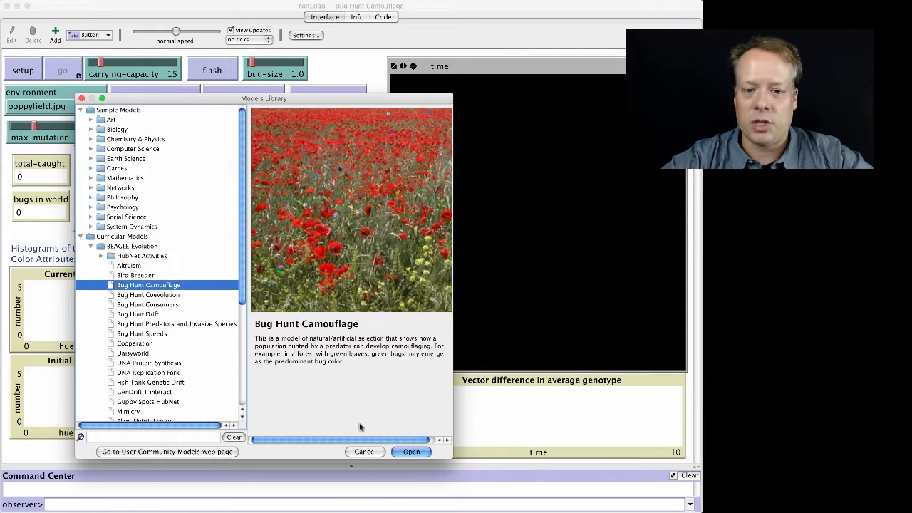
left_click(411, 451)
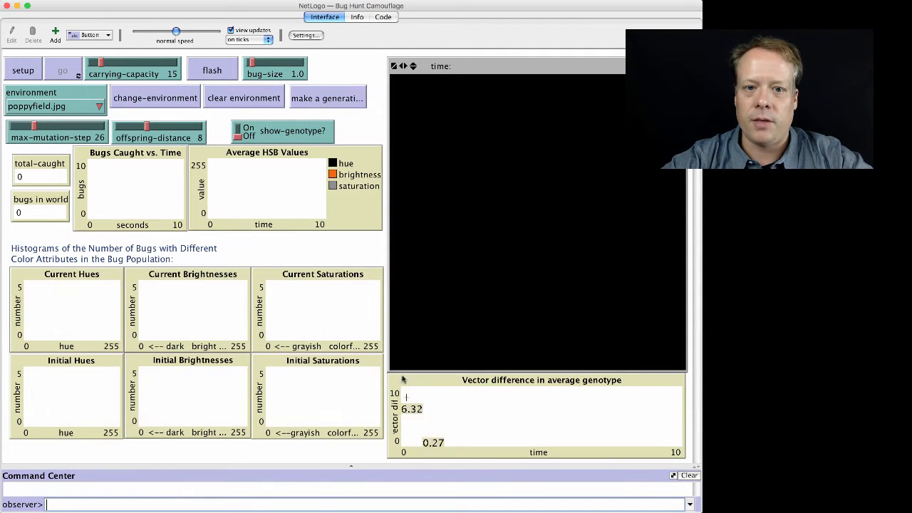
Set up 15 bugs on poppyfield.jpg and start the model running with go.
left_click(22, 70)
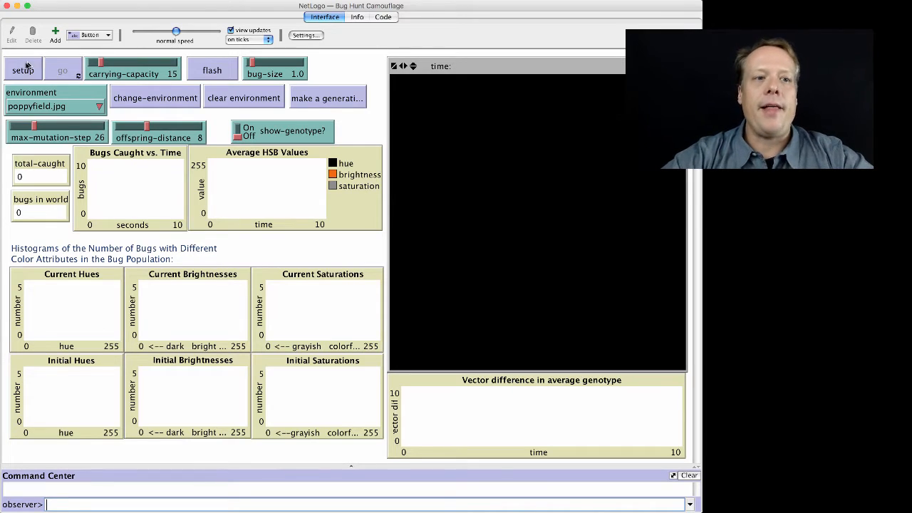
left_click(22, 69)
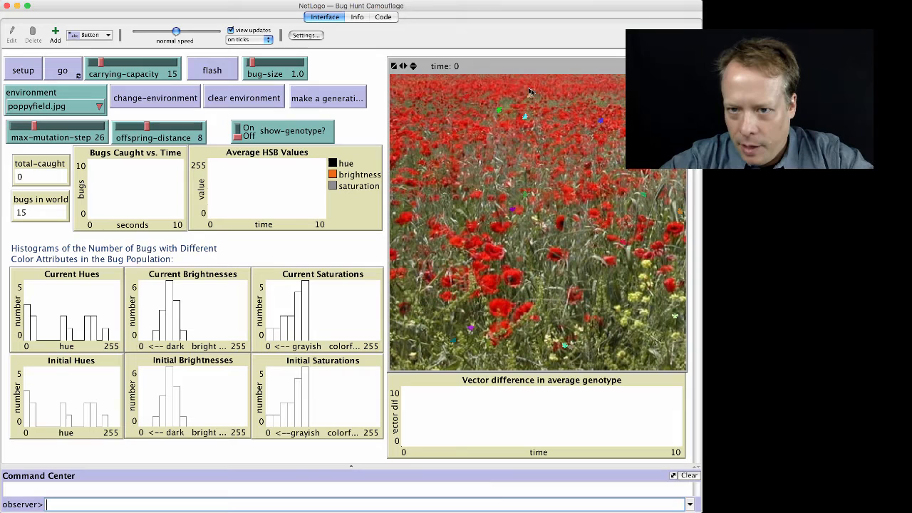
mouse_move(495, 278)
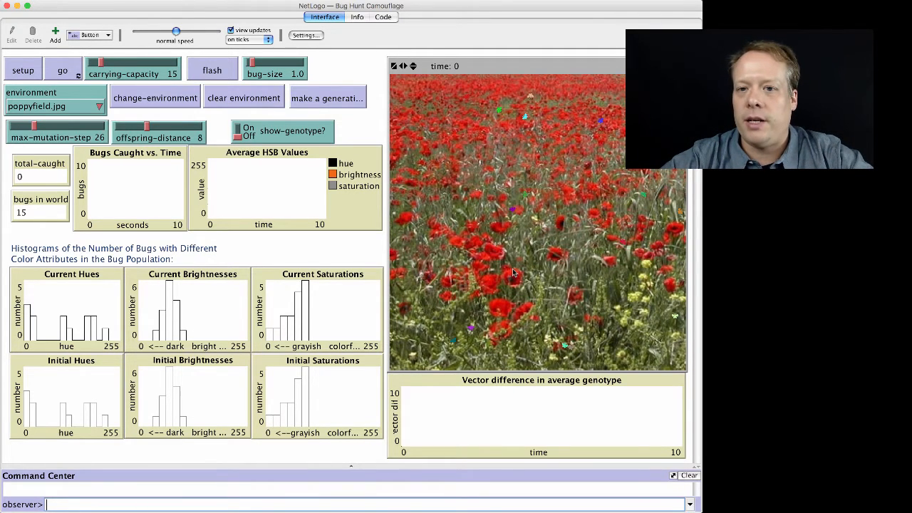
mouse_move(543, 201)
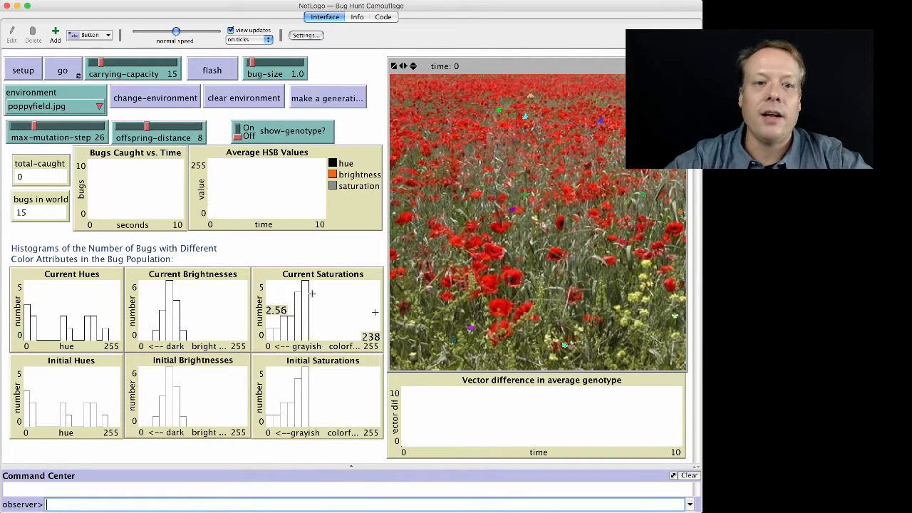
left_click(62, 69)
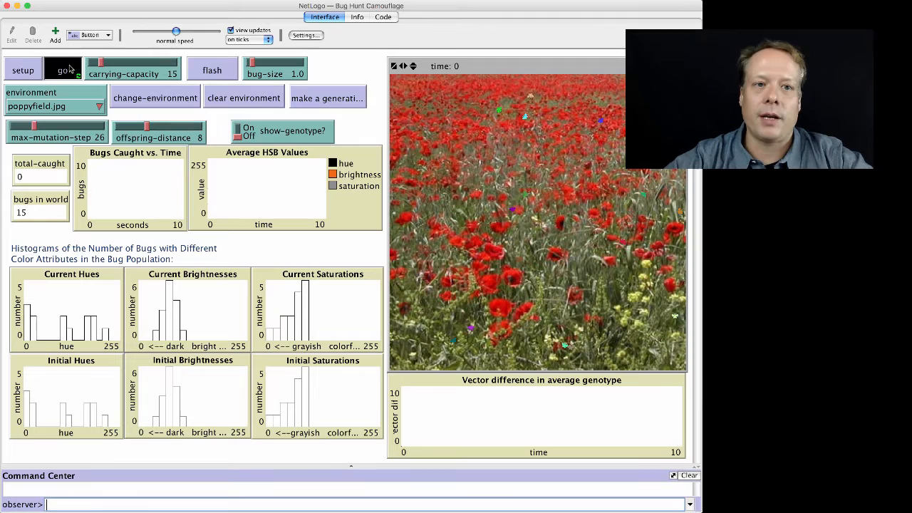
Catch two camouflaged bugs on the poppy field during the hunt.
left_click(63, 69)
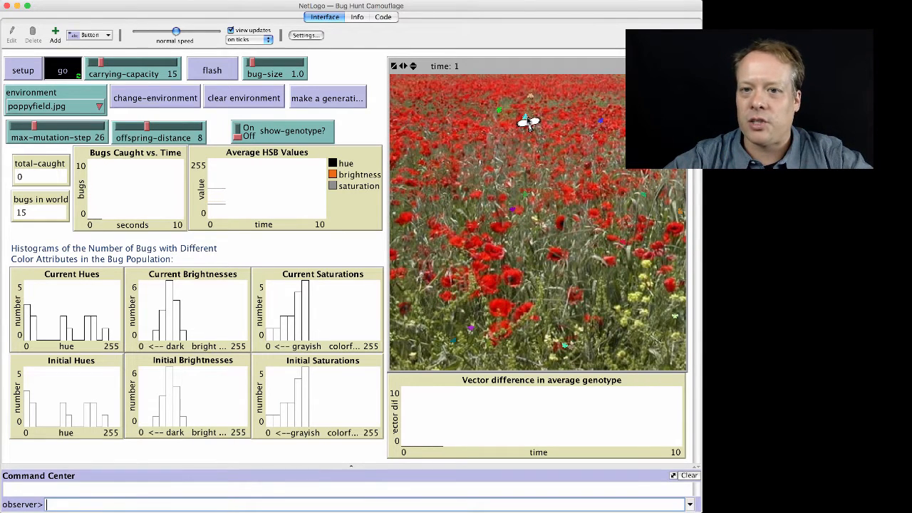
left_click(63, 69)
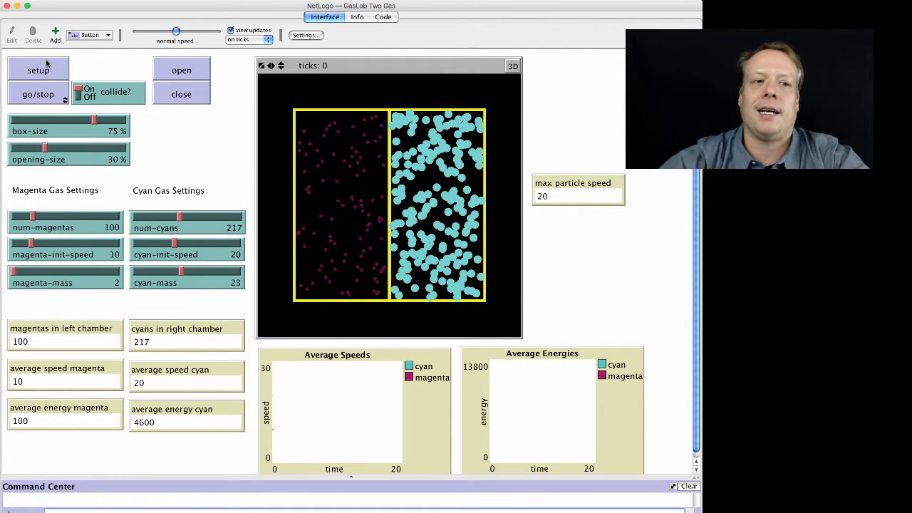
mouse_move(91, 76)
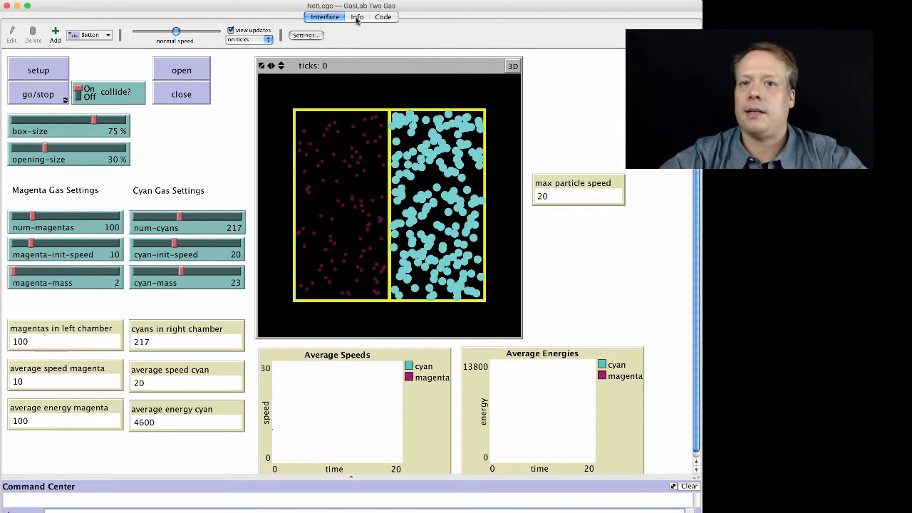
left_click(357, 16)
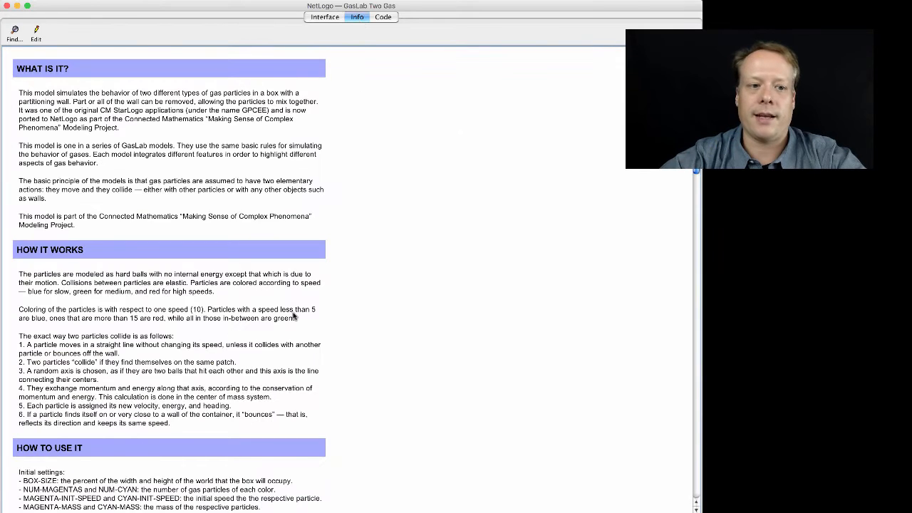
scroll("down", 3)
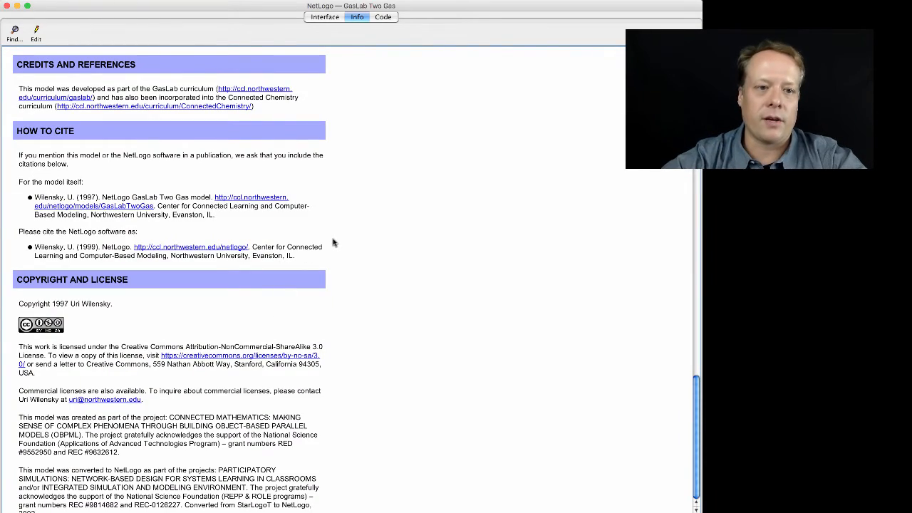
scroll("up", 3)
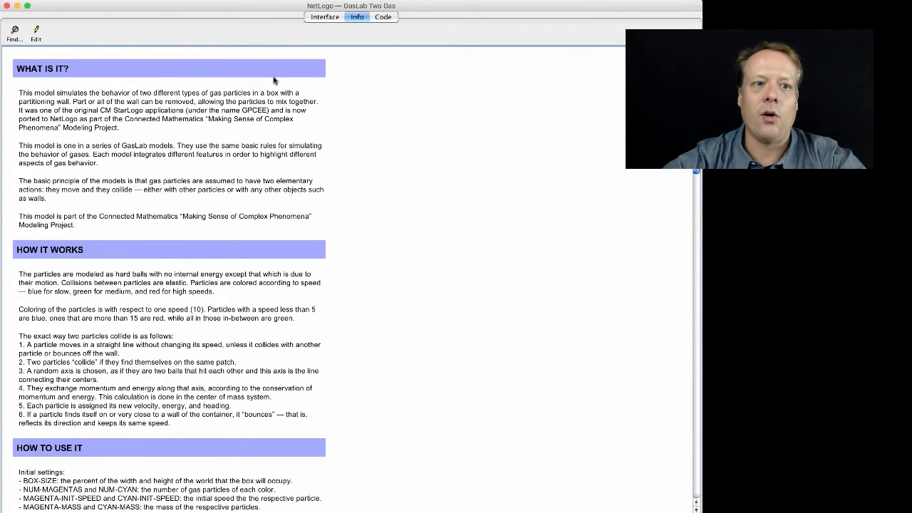
left_click(324, 17)
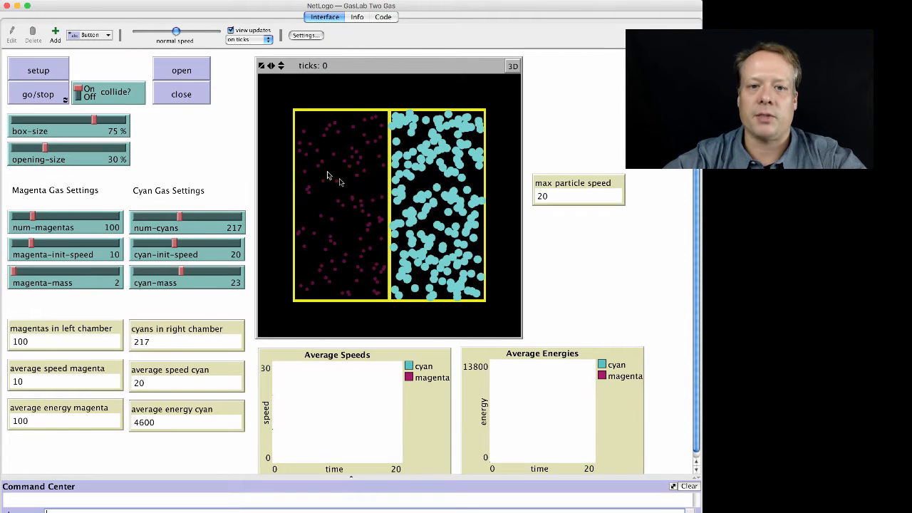